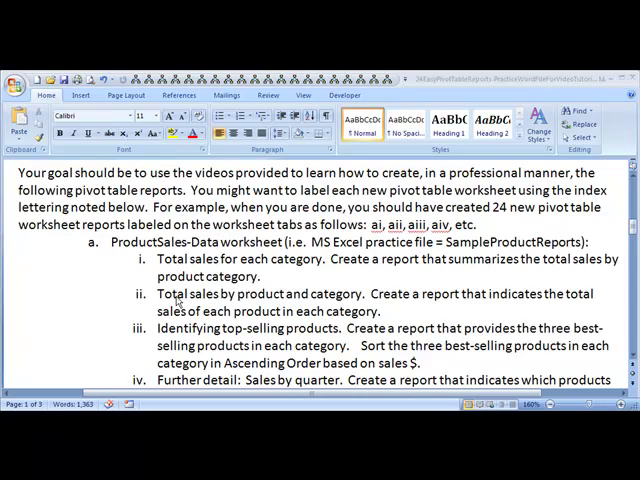
mouse_move(180, 303)
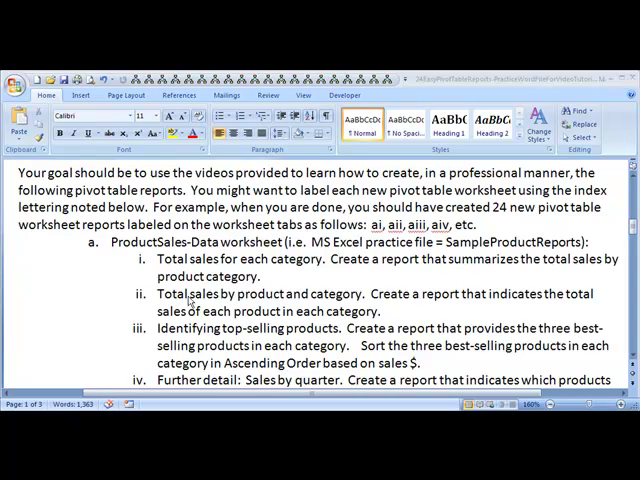
mouse_move(257, 256)
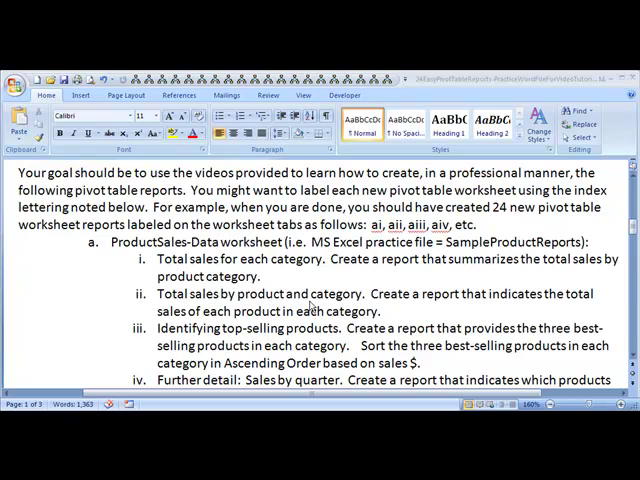
mouse_move(400, 310)
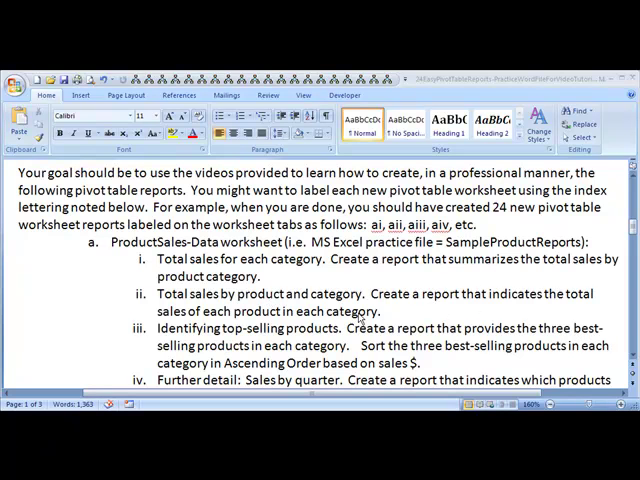
mouse_move(347, 312)
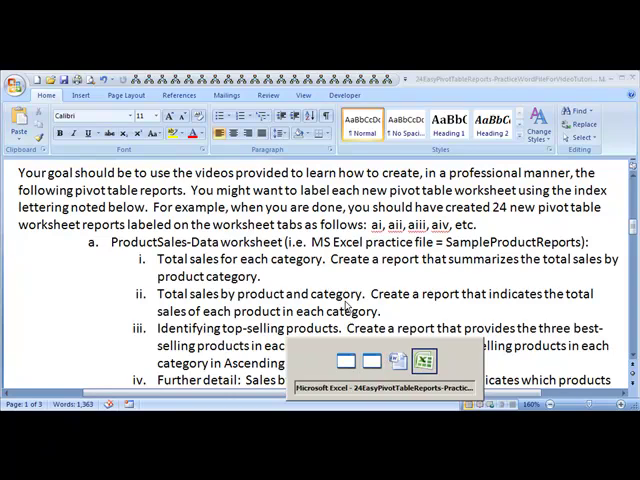
Insert a PivotTable from the ProductSales-Data range onto a new worksheet.
left_click(420, 361)
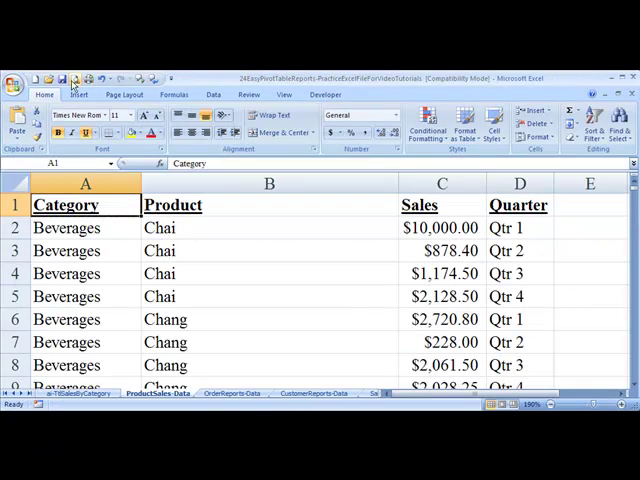
left_click(79, 94)
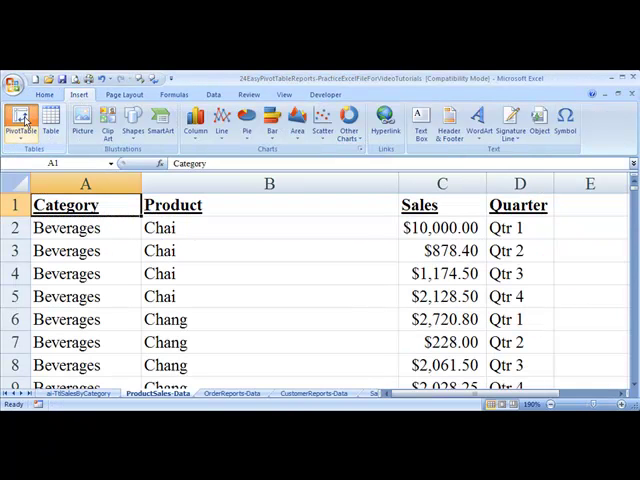
left_click(20, 125)
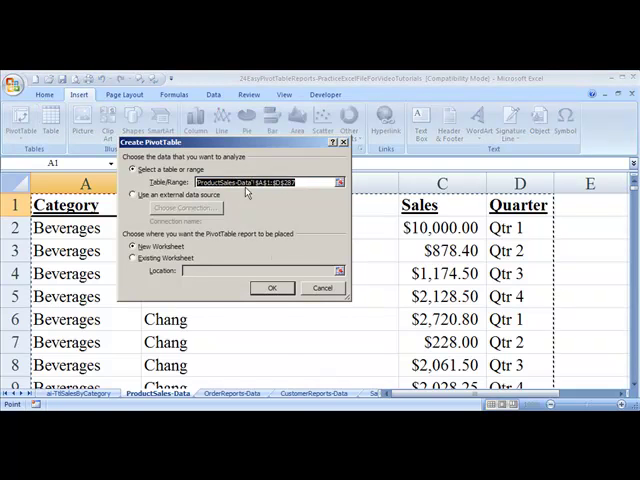
left_click(271, 288)
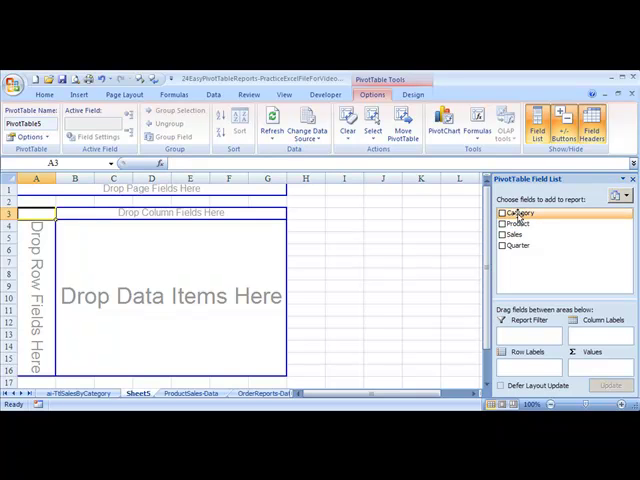
Add Category and Product as PivotTable row label fields.
left_click(502, 212)
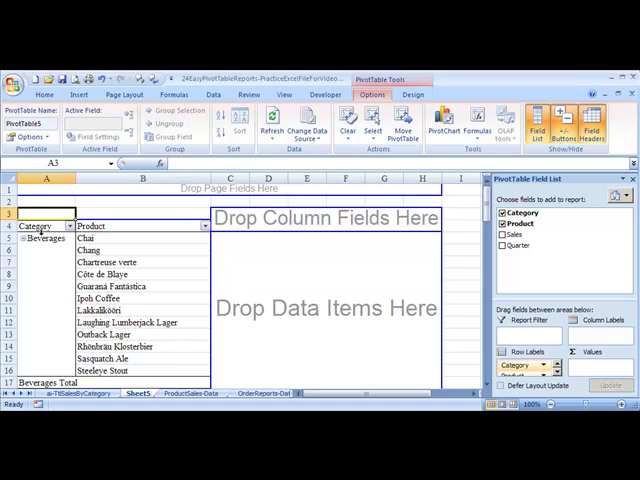
mouse_move(100, 276)
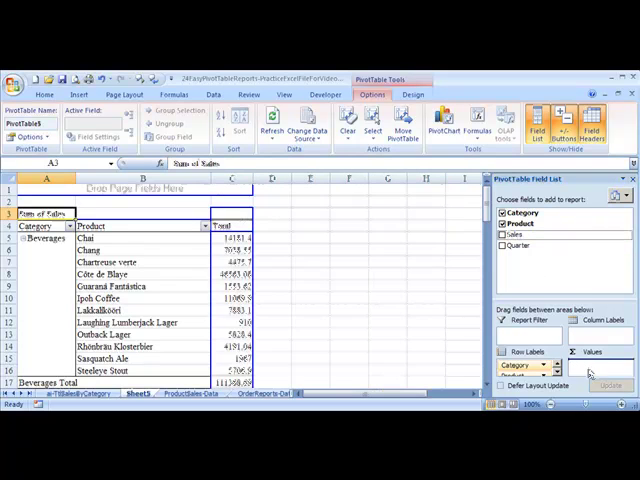
left_click(502, 237)
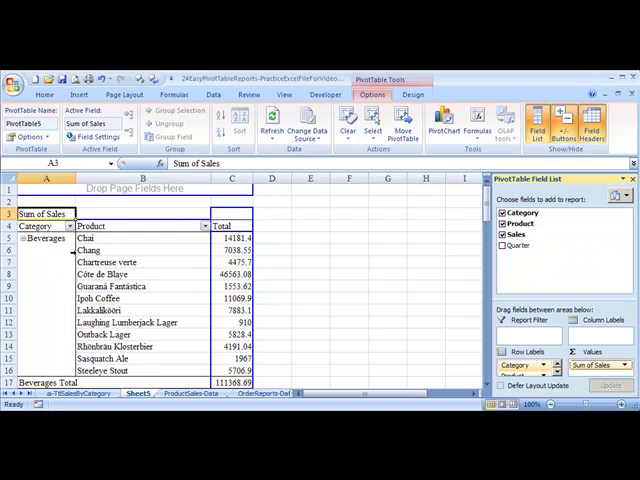
mouse_move(47, 239)
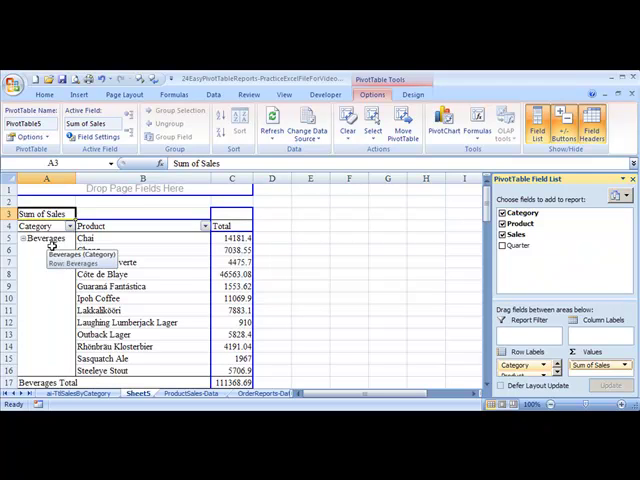